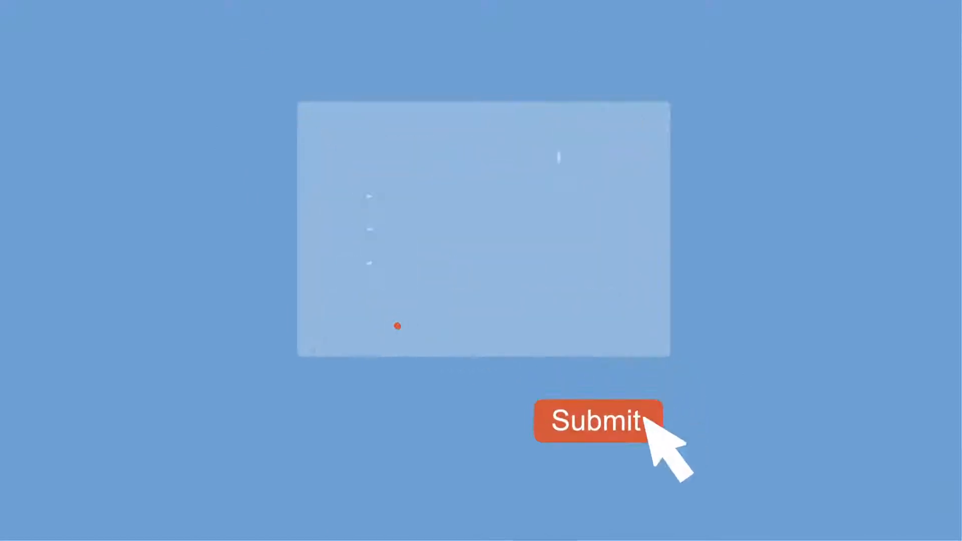
pyautogui.click(597, 424)
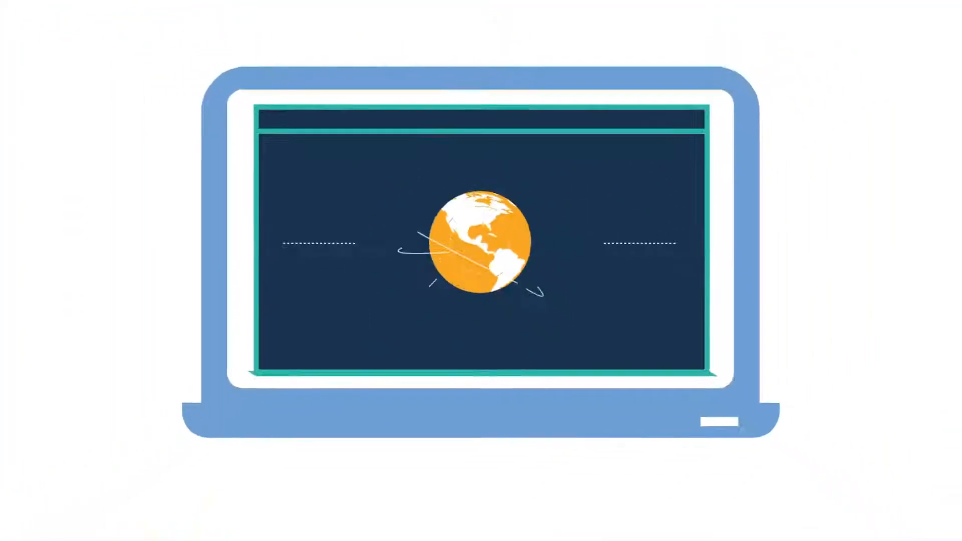